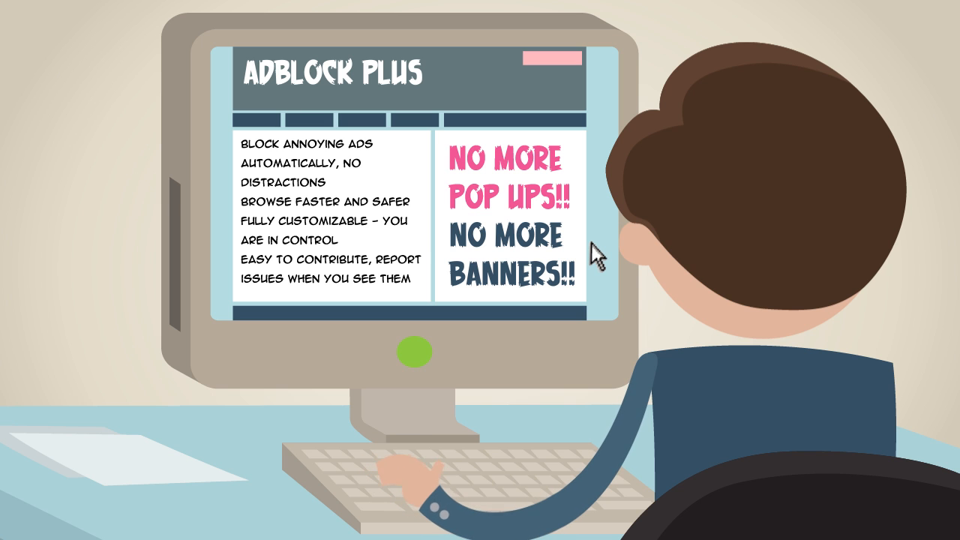
{"action": "mouse_move", "coordinate": [501, 180]}
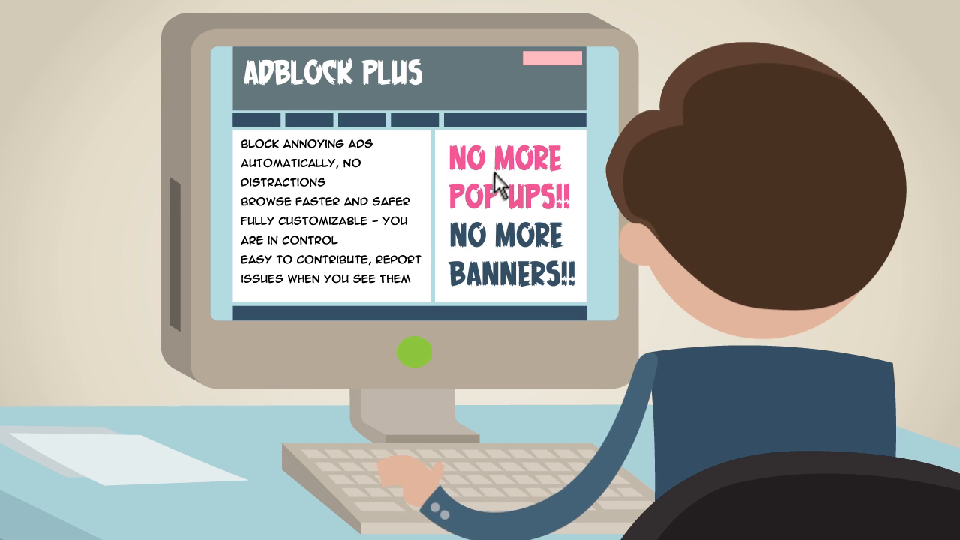